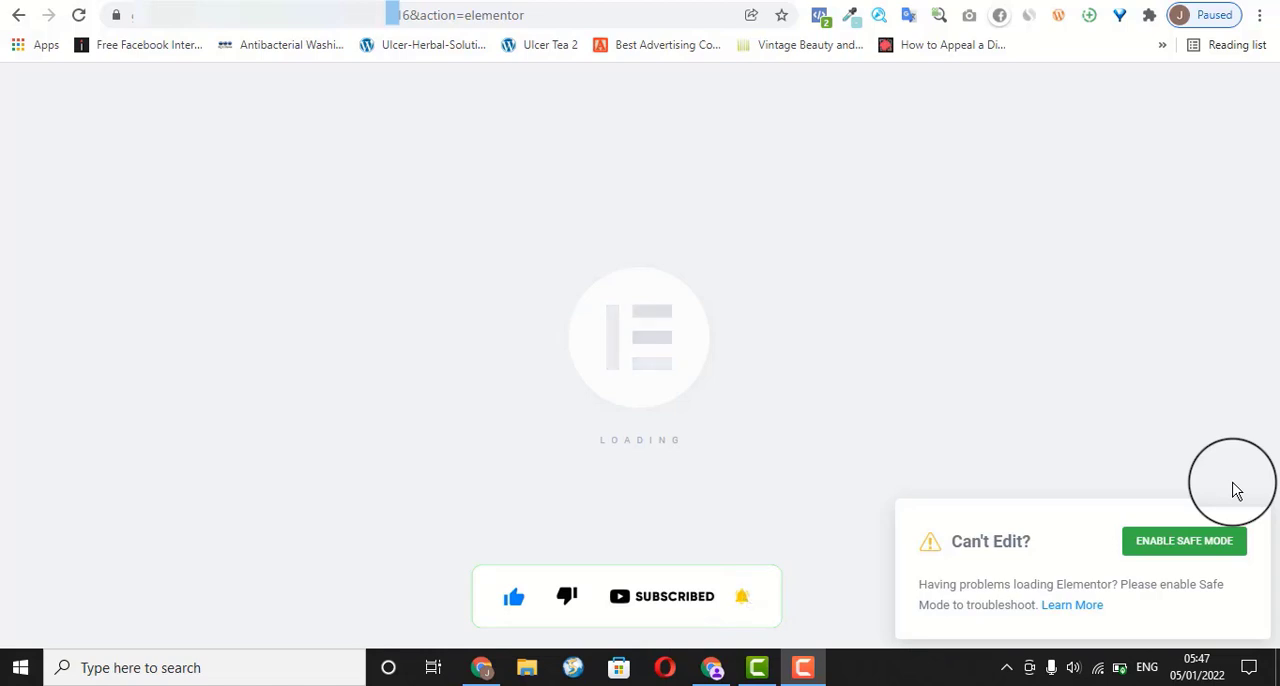
{"action": "mouse_move", "coordinate": [662, 538]}
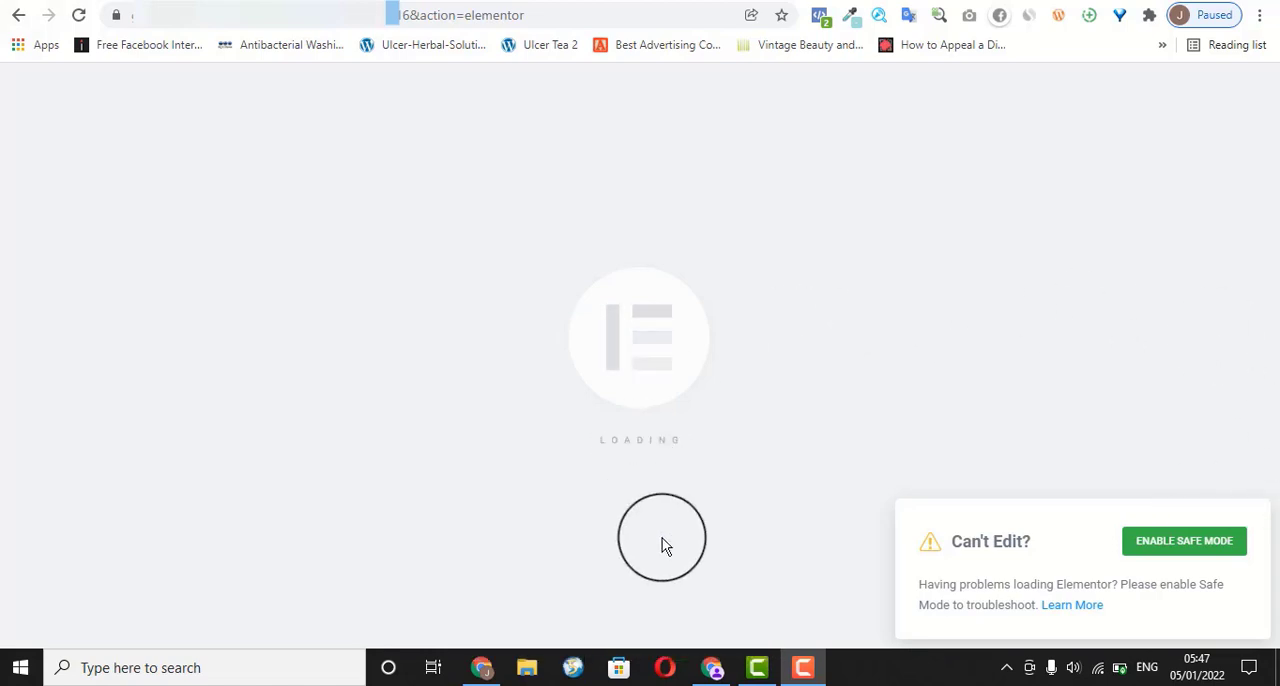
{"action": "mouse_move", "coordinate": [575, 340]}
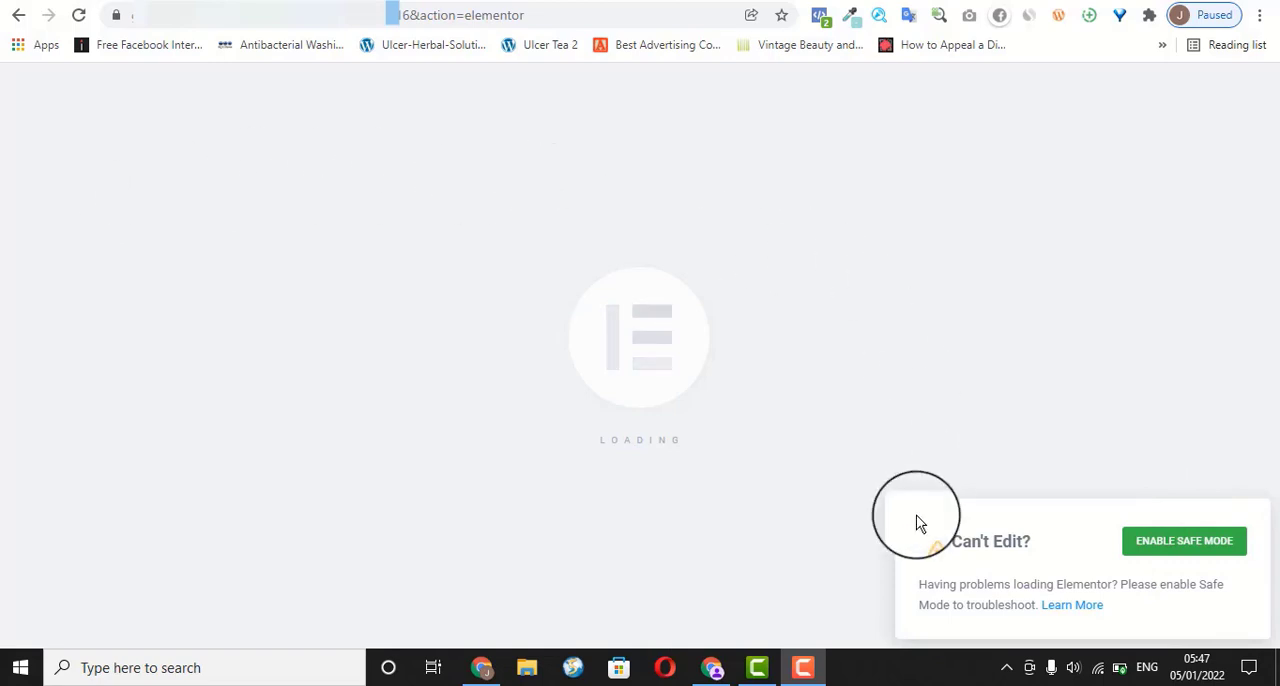
{"action": "mouse_move", "coordinate": [495, 210]}
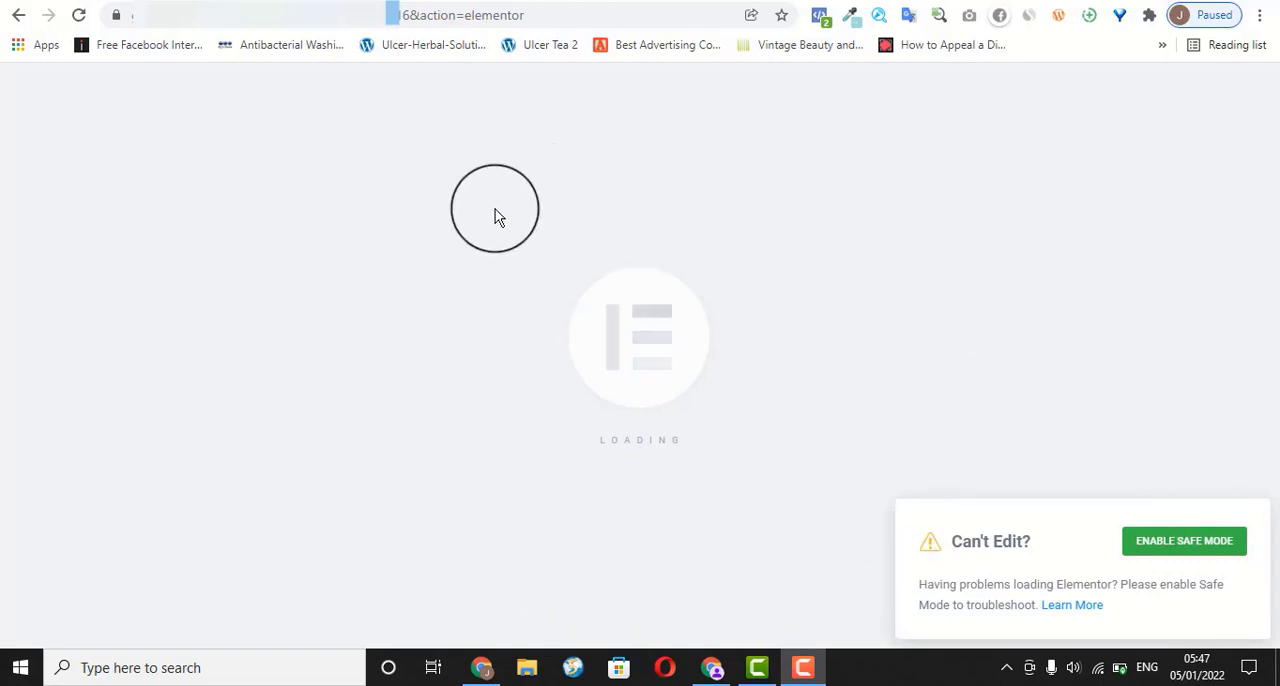
{"action": "mouse_move", "coordinate": [957, 460]}
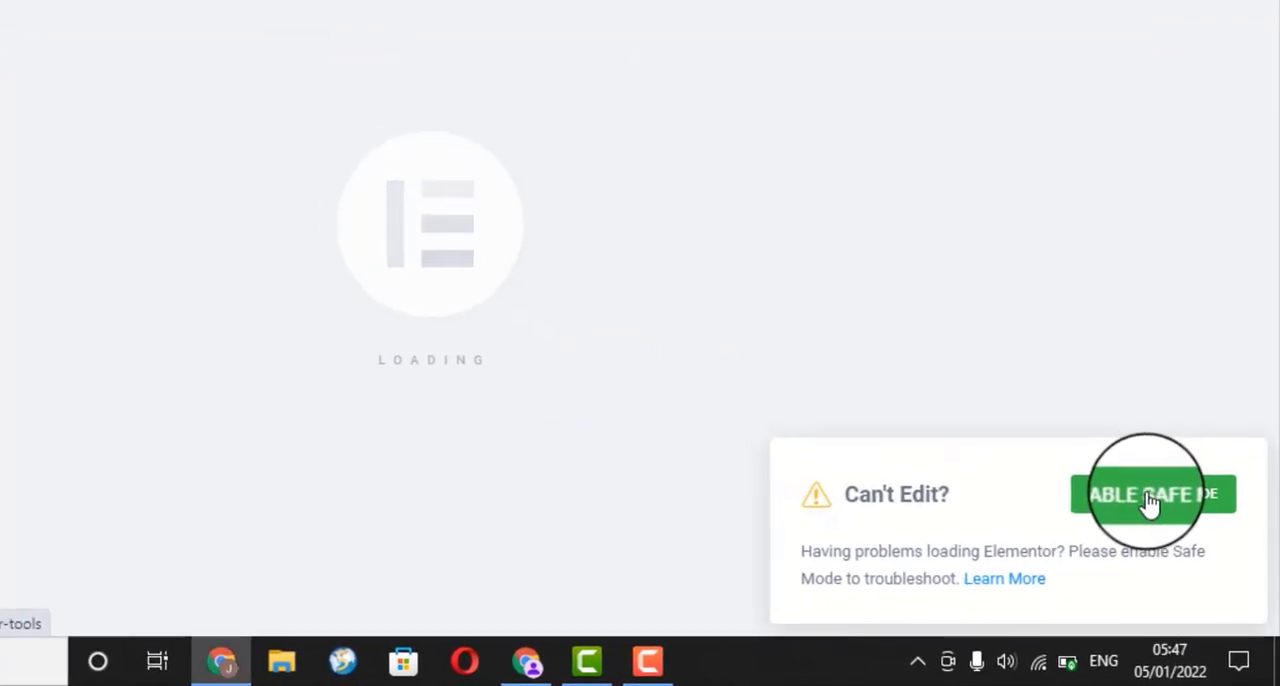
Step: Enable Safe Mode from the Can't Edit? notice on the stuck editor
{"action": "left_click", "coordinate": [1153, 494]}
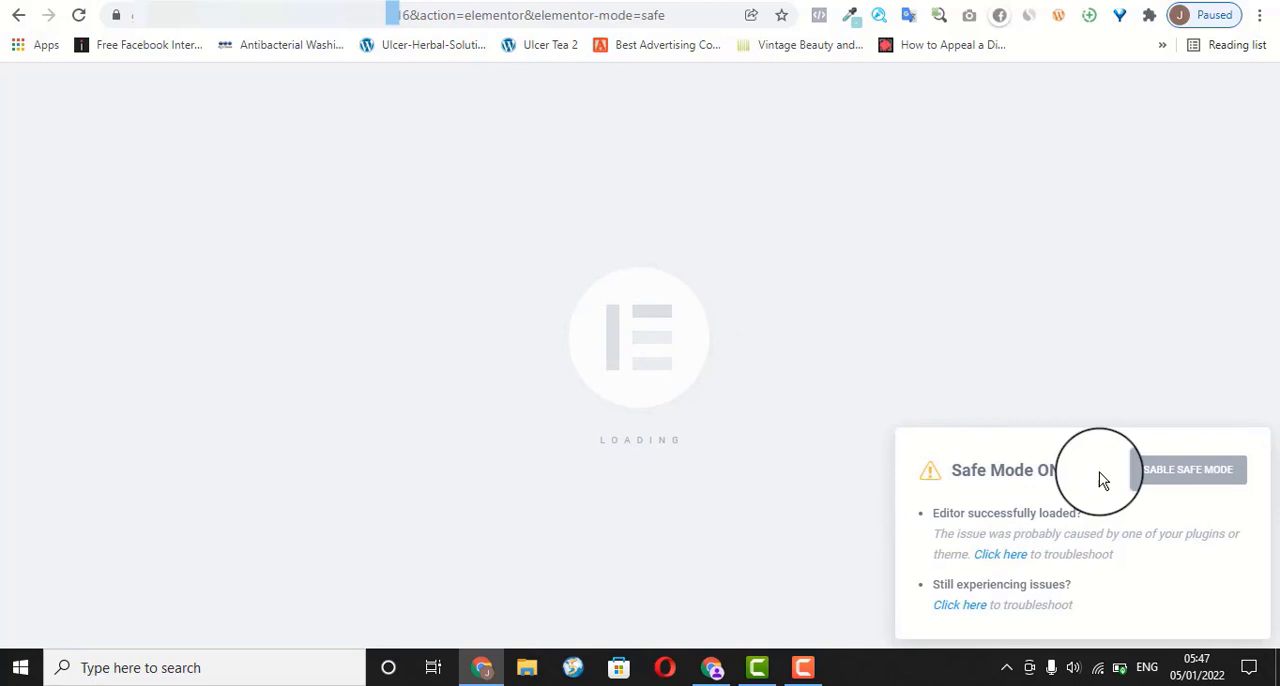
{"action": "mouse_move", "coordinate": [535, 445]}
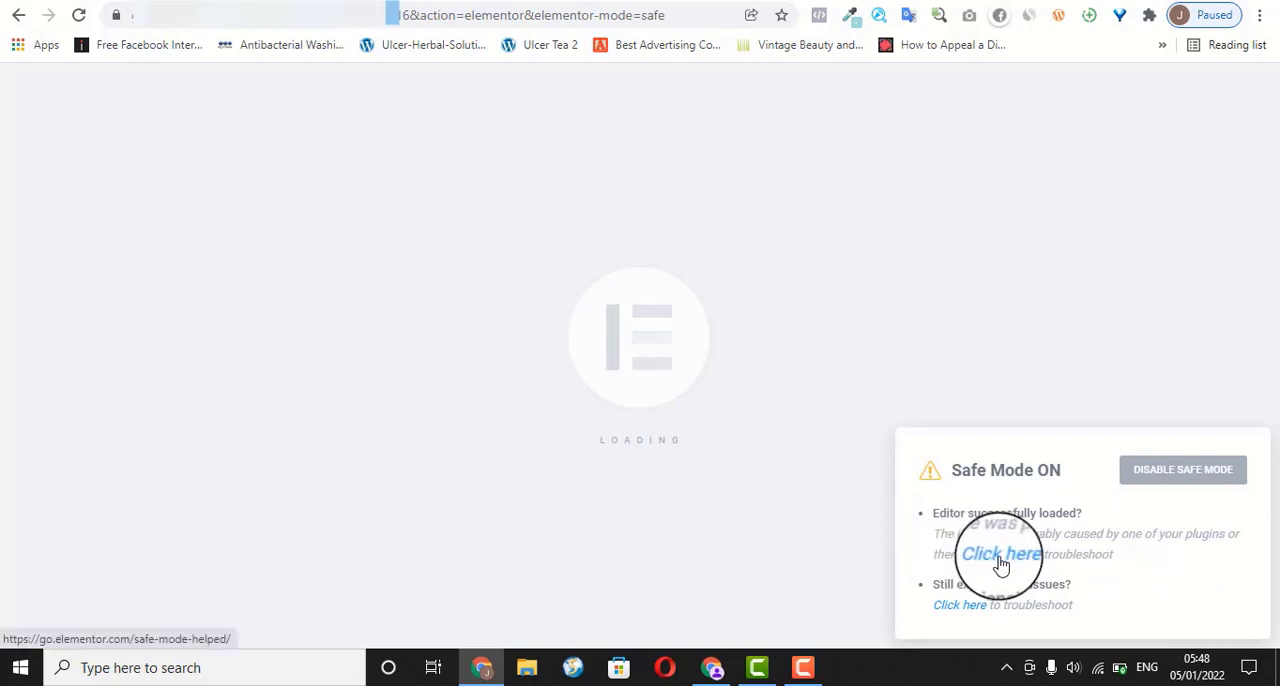
Step: Open the Debugging Safe Mode article and scroll through its troubleshooting steps
{"action": "left_click", "coordinate": [1000, 554]}
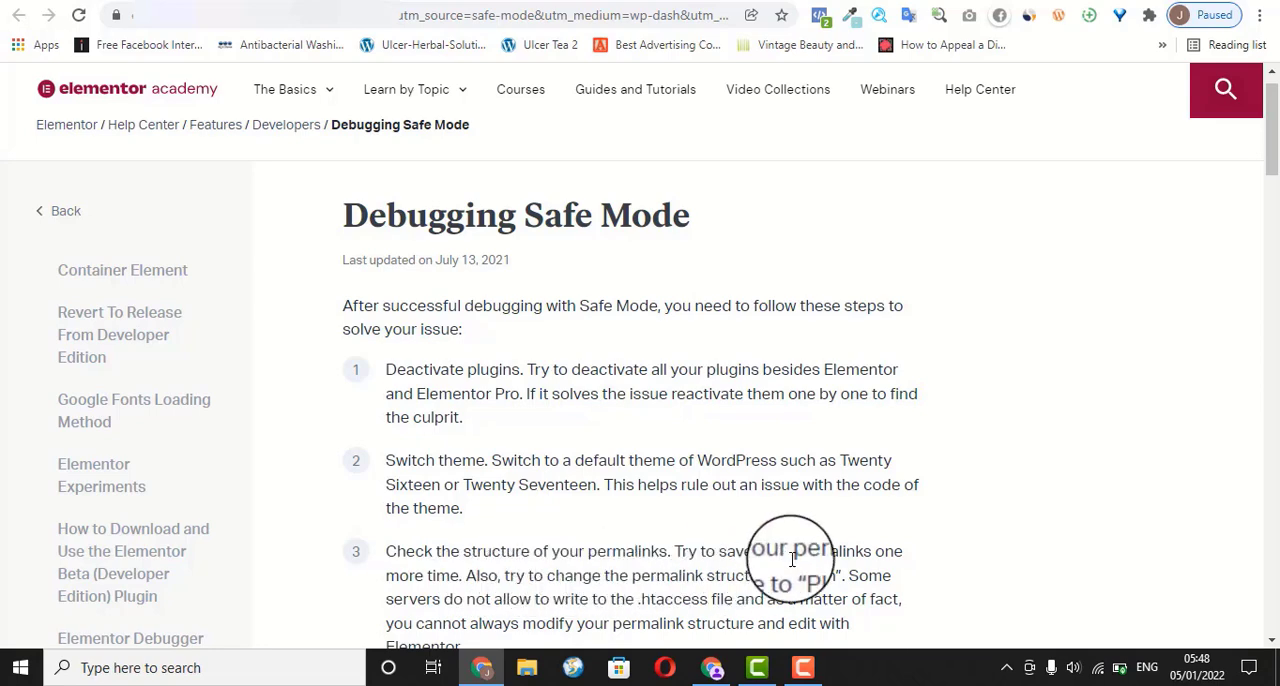
{"action": "scroll", "scroll_direction": "down", "scroll_amount": 3}
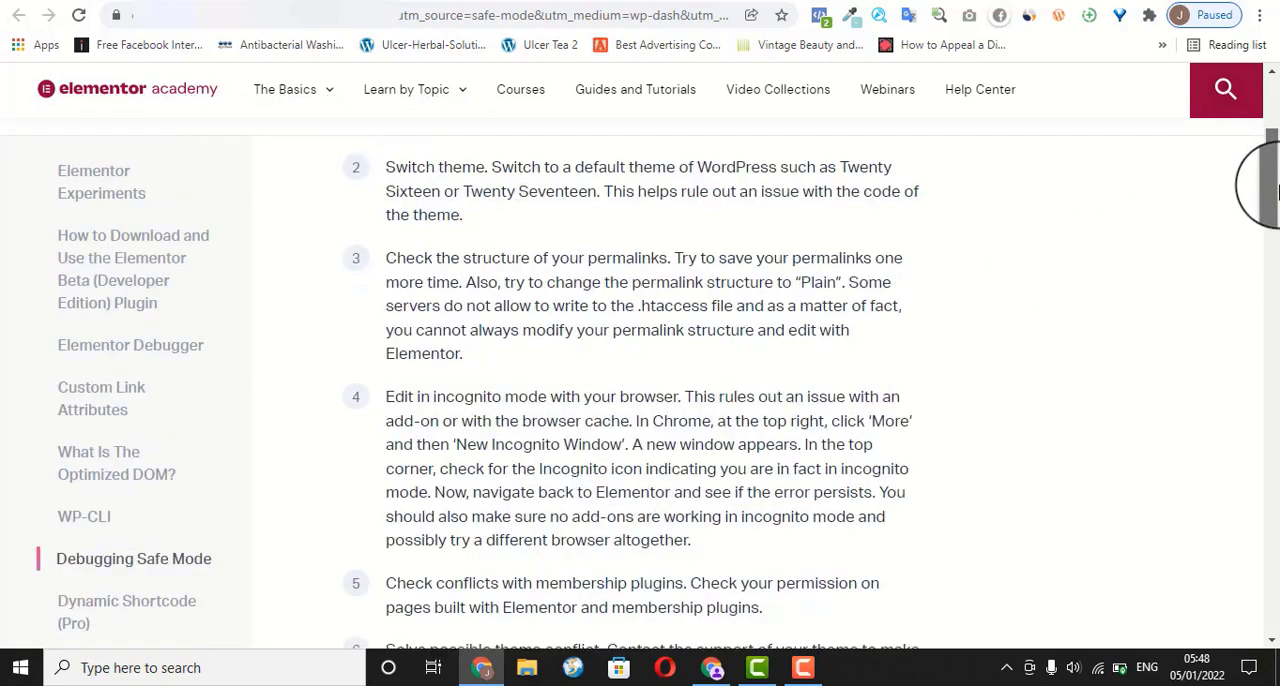
{"action": "scroll", "scroll_direction": "down", "scroll_amount": 3}
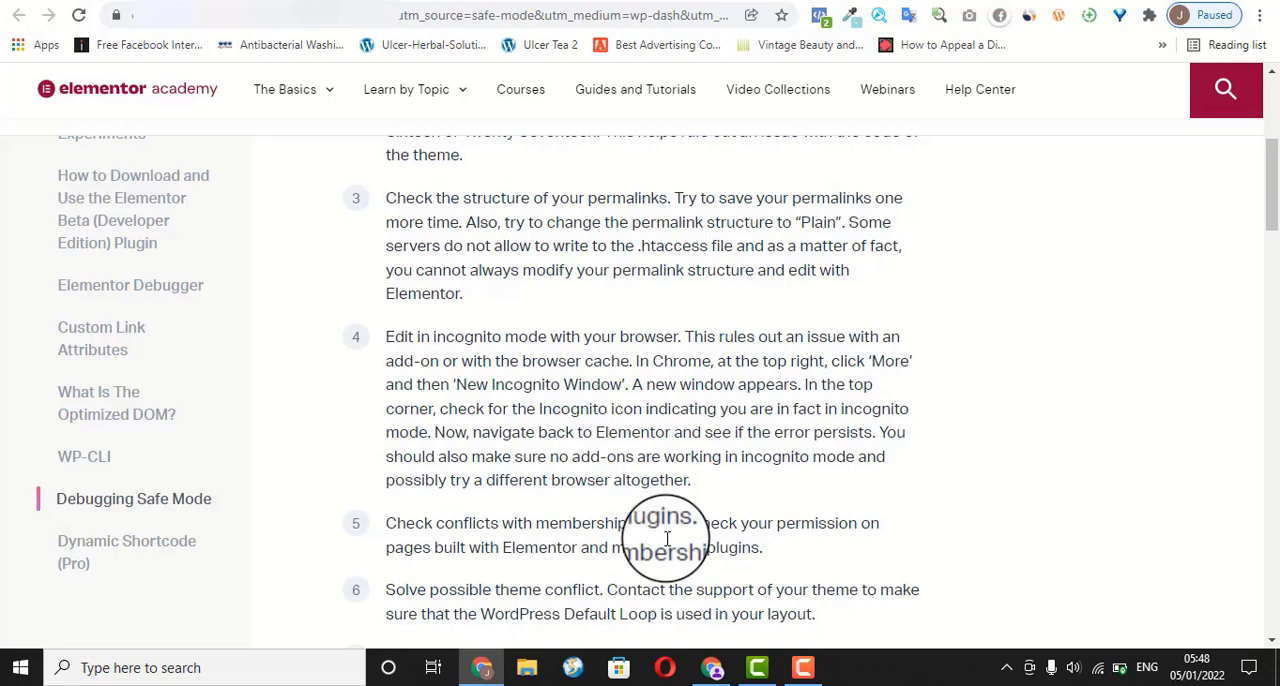
{"action": "scroll", "scroll_direction": "down", "scroll_amount": 3}
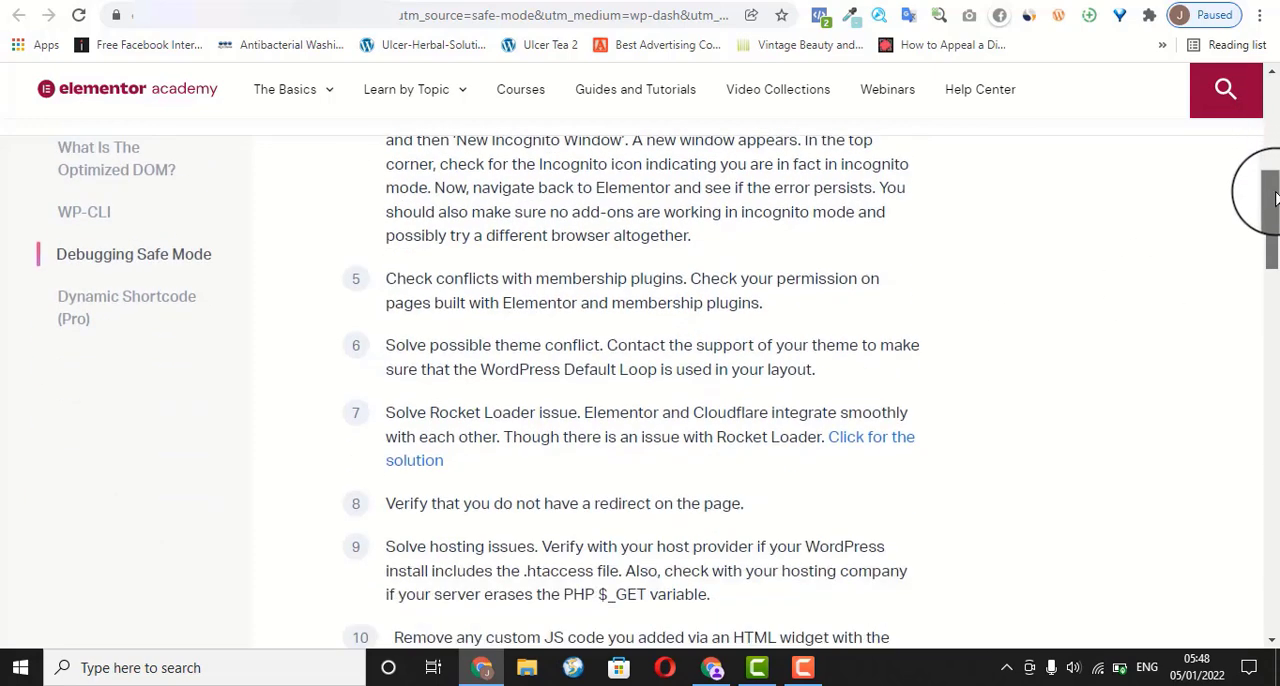
{"action": "scroll", "scroll_direction": "down", "scroll_amount": 3}
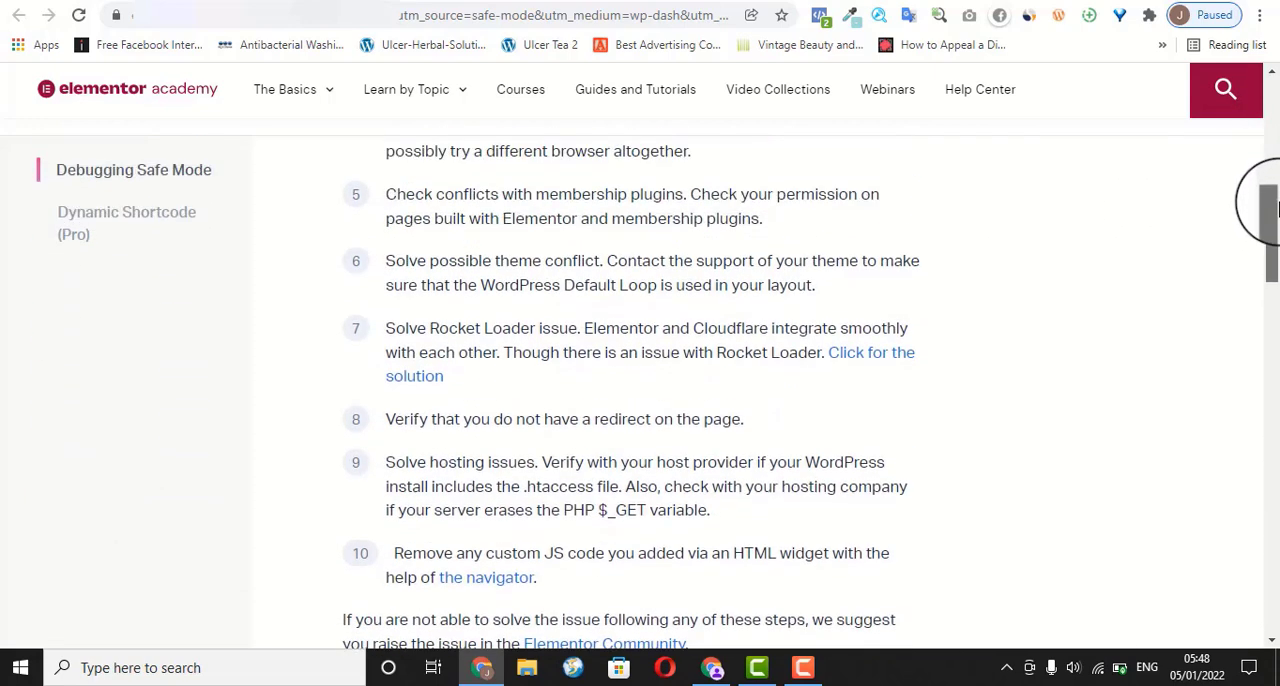
{"action": "scroll", "scroll_direction": "up", "scroll_amount": 3}
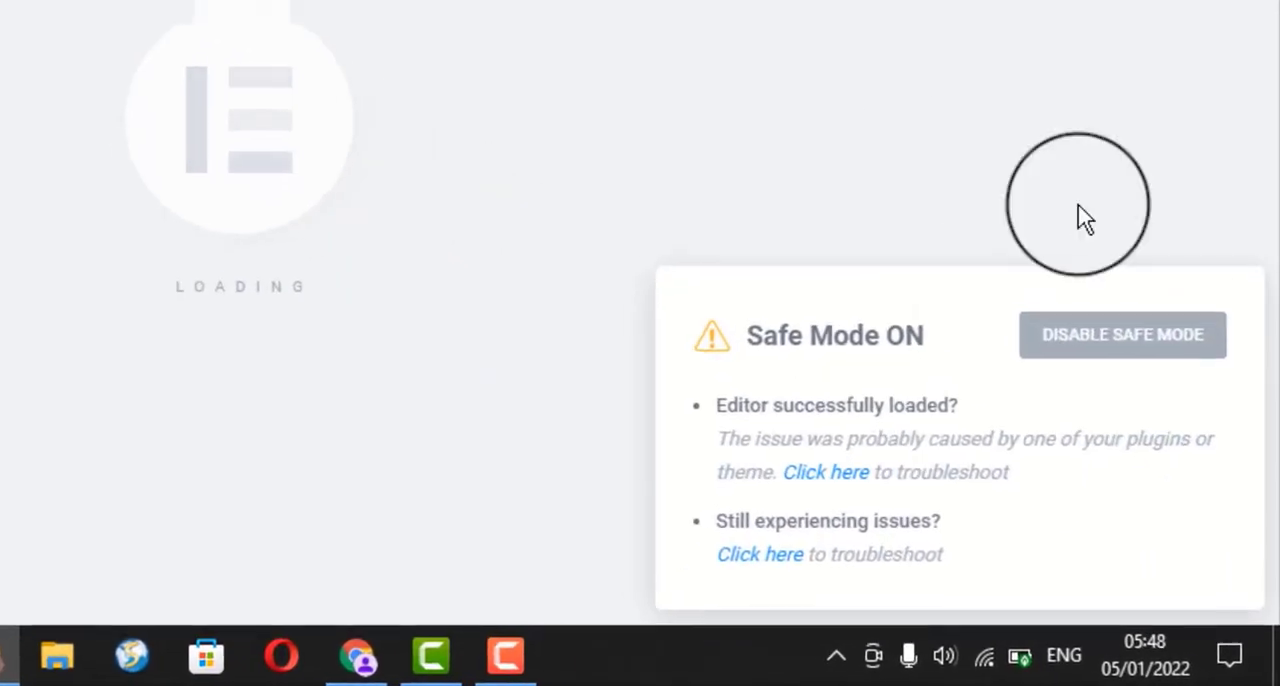
Step: Reopen the Debugging Safe Mode article and answer the Elementor news notification prompt
{"action": "left_click", "coordinate": [825, 472]}
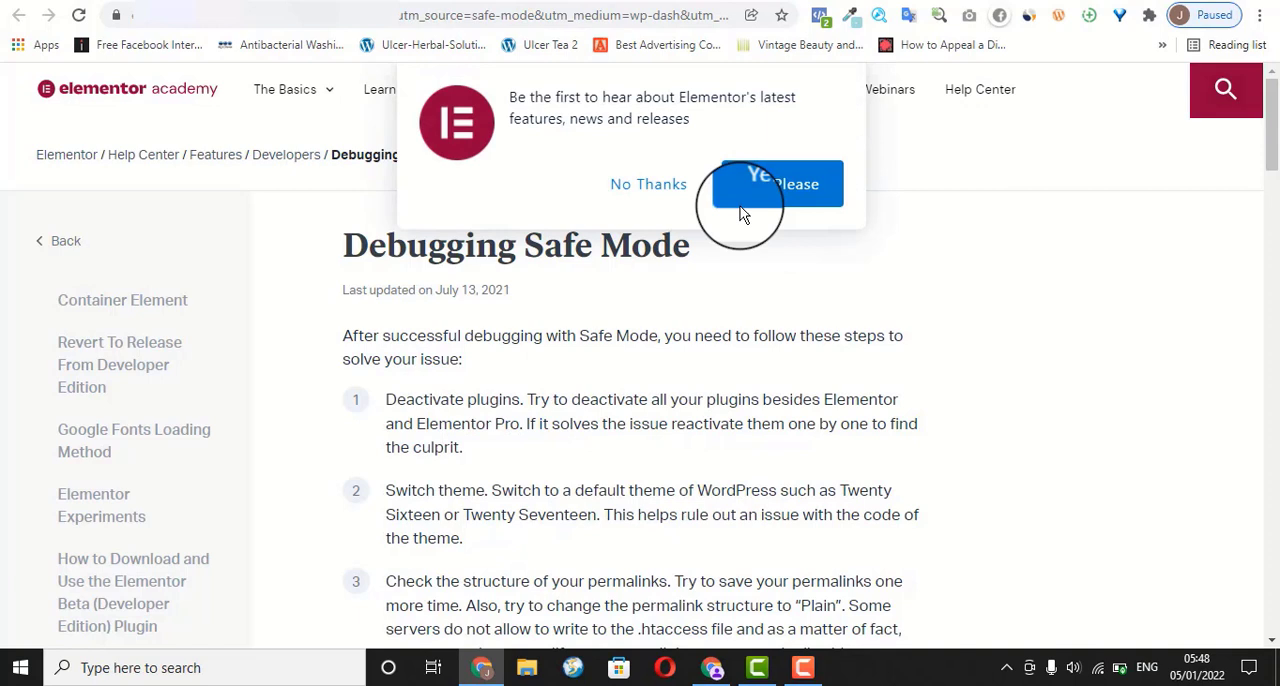
{"action": "left_click", "coordinate": [648, 184]}
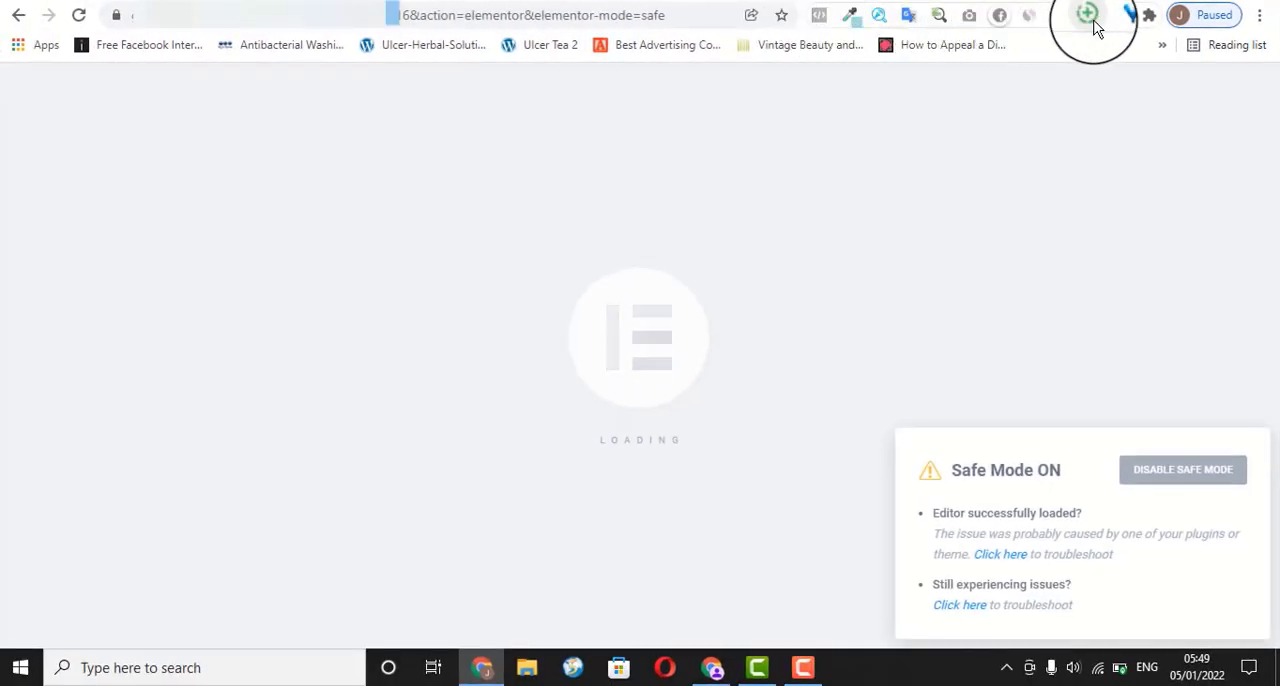
{"action": "left_click", "coordinate": [1139, 15]}
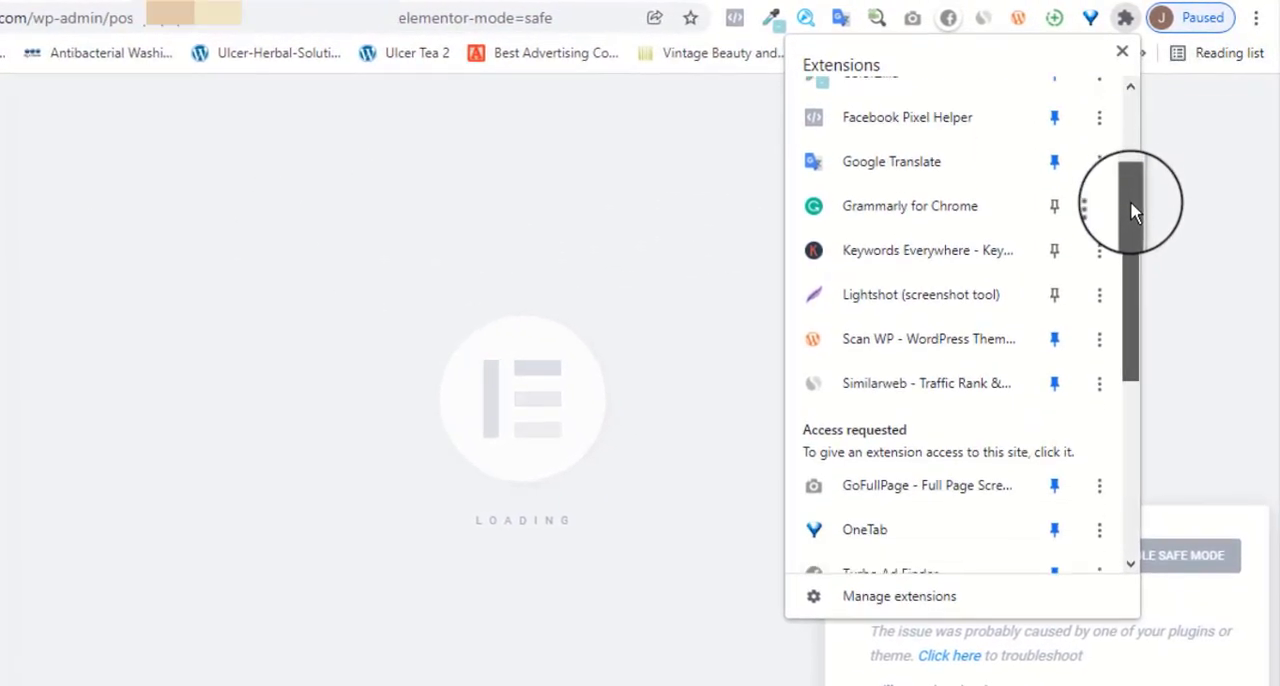
{"action": "scroll", "scroll_direction": "down", "scroll_amount": 3}
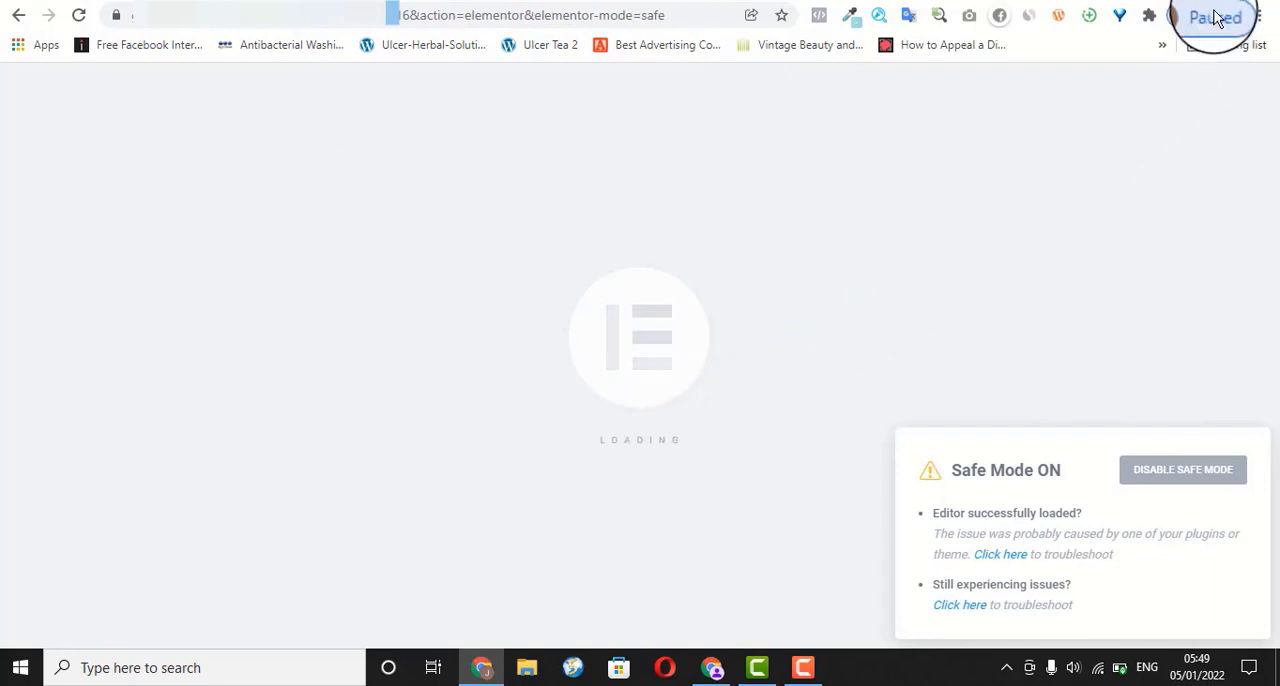
{"action": "left_click", "coordinate": [1213, 15]}
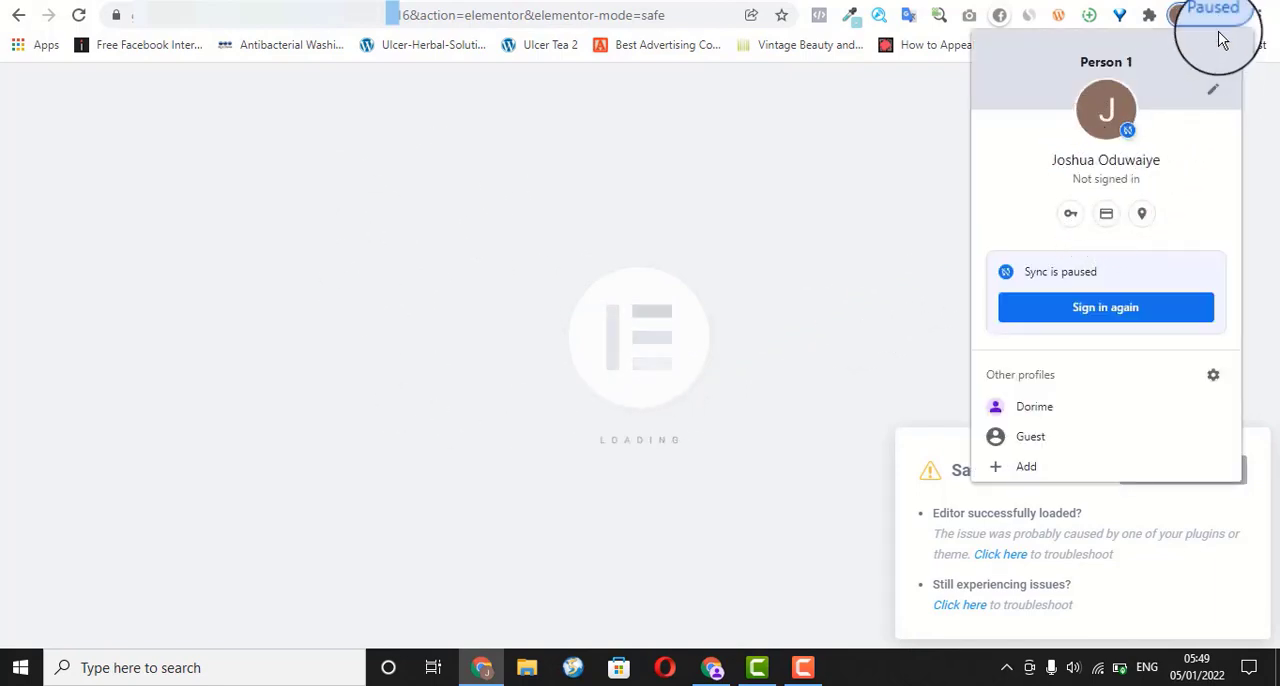
{"action": "mouse_move", "coordinate": [1140, 230]}
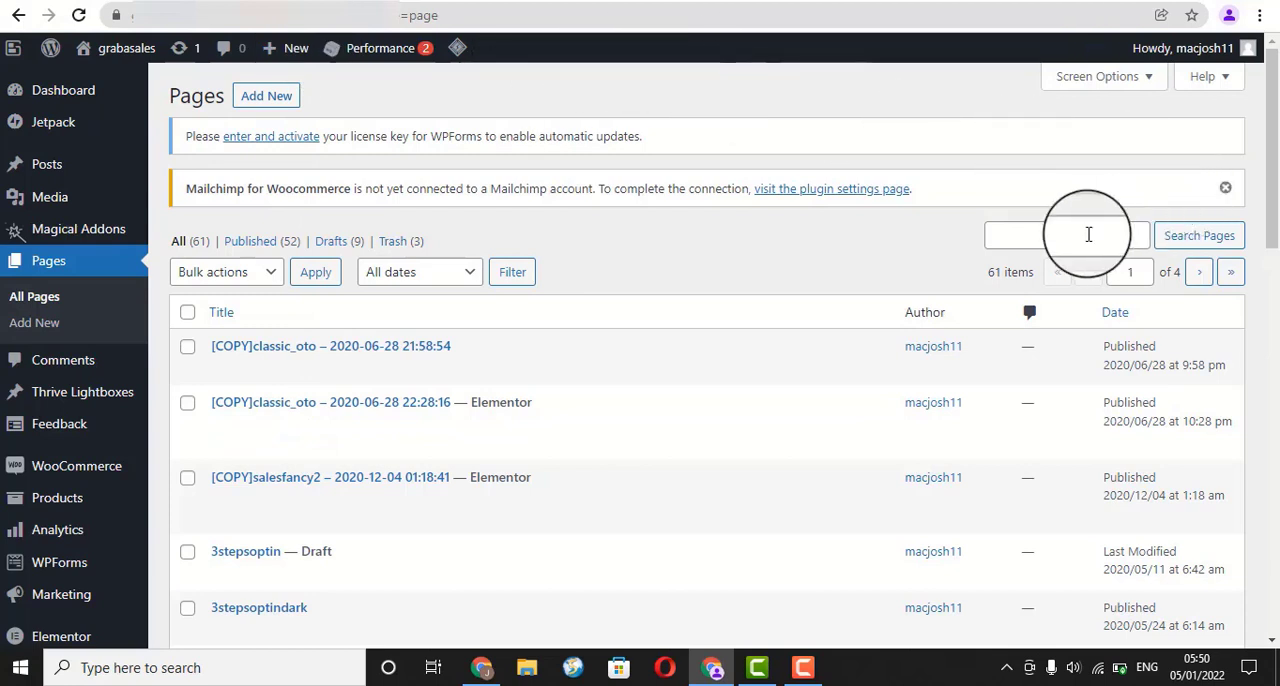
Step: Search Pages for 'demo' and open the Demo page editor in a new tab
{"action": "type", "text": "hair"}
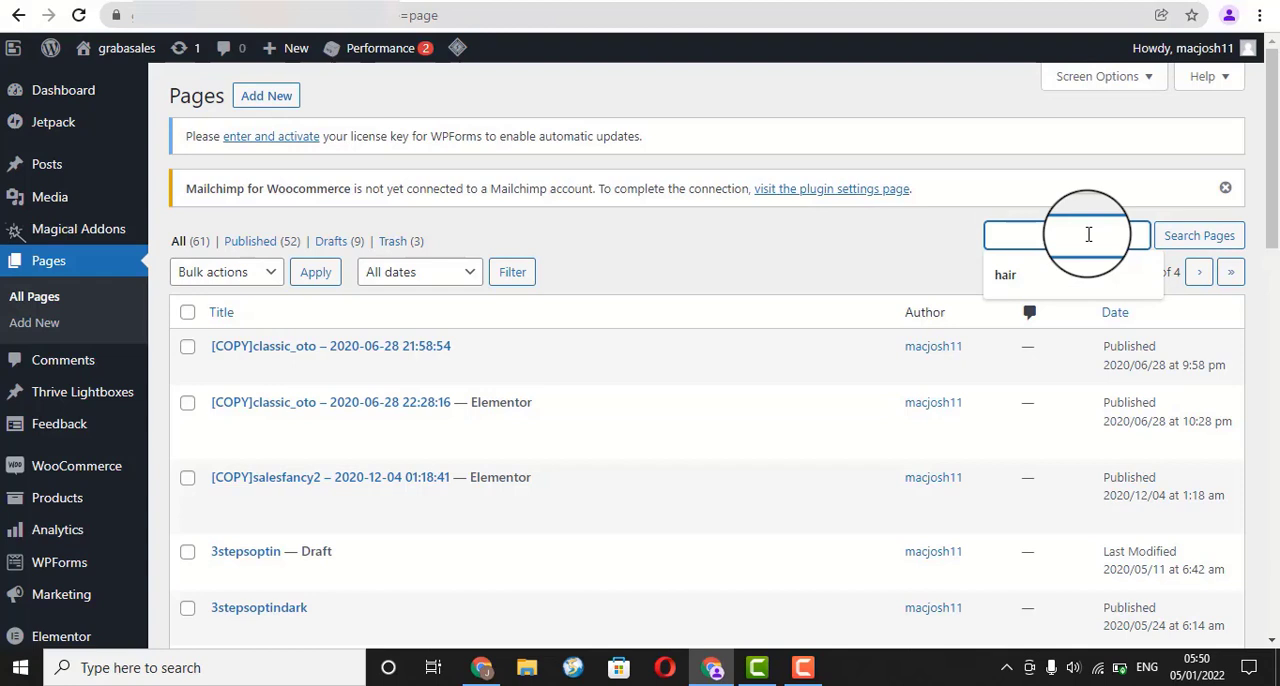
{"action": "type", "text": "demo"}
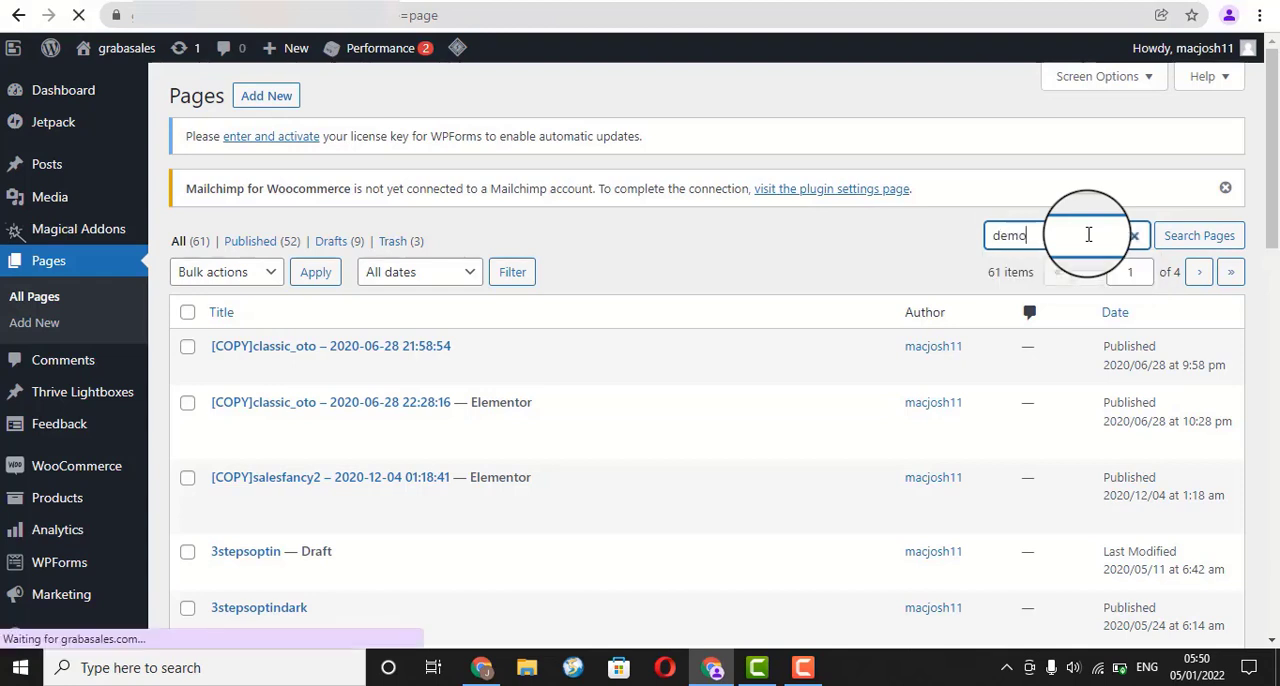
{"action": "left_click", "coordinate": [1199, 235]}
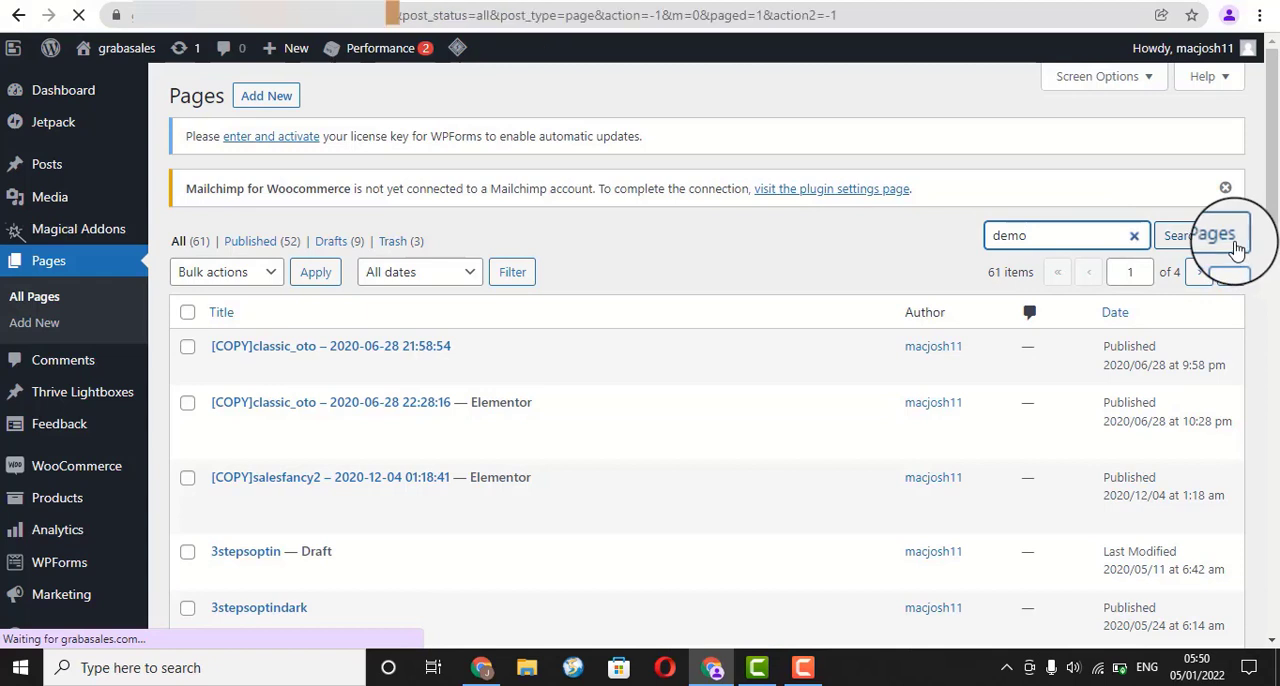
{"action": "left_click", "coordinate": [1215, 235]}
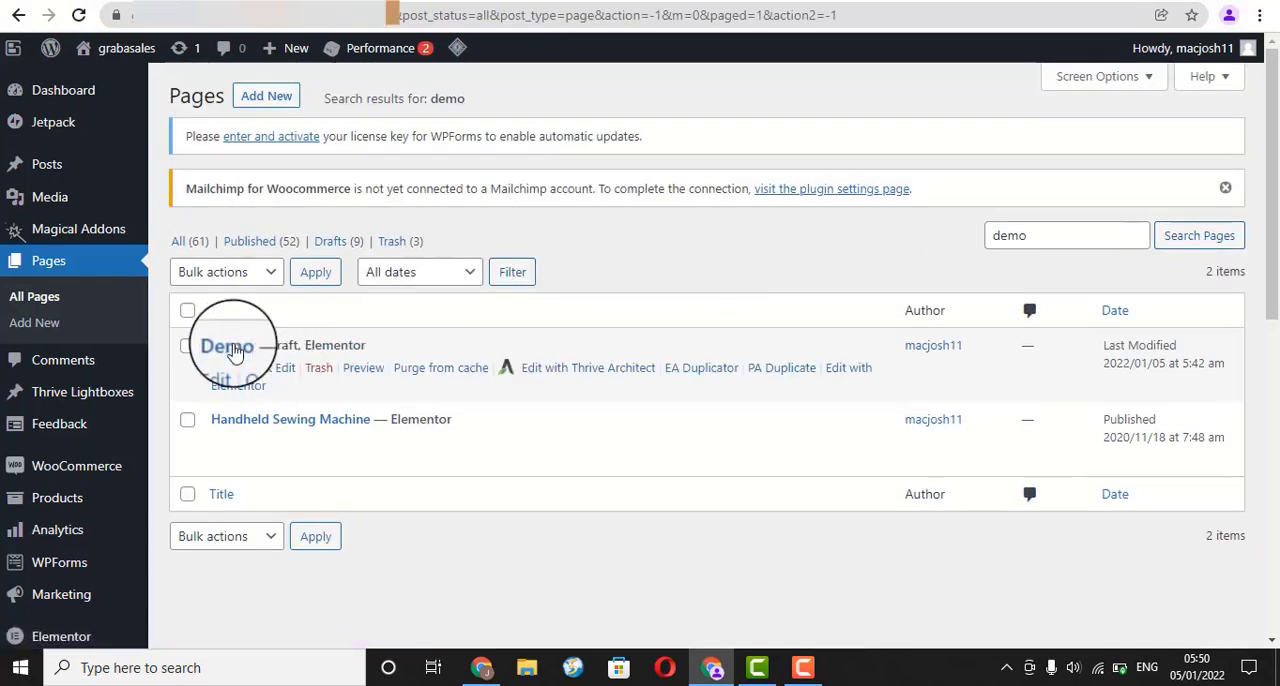
{"action": "right_click", "coordinate": [230, 345]}
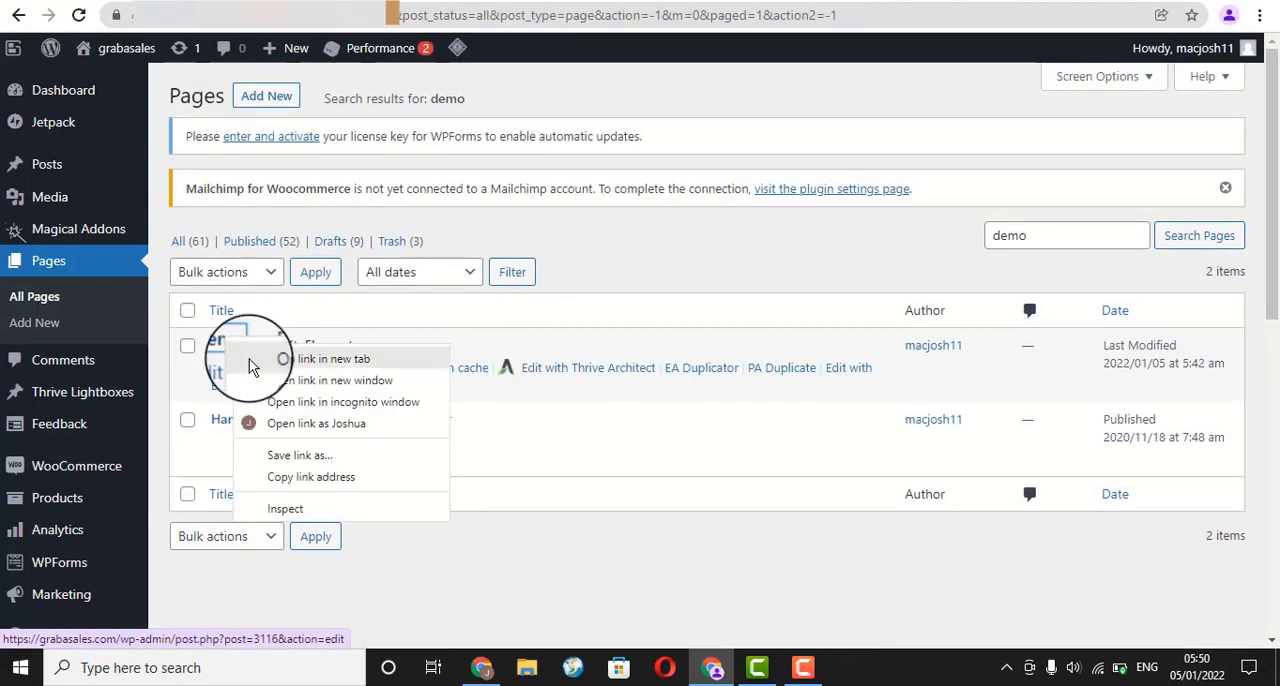
{"action": "left_click", "coordinate": [333, 358]}
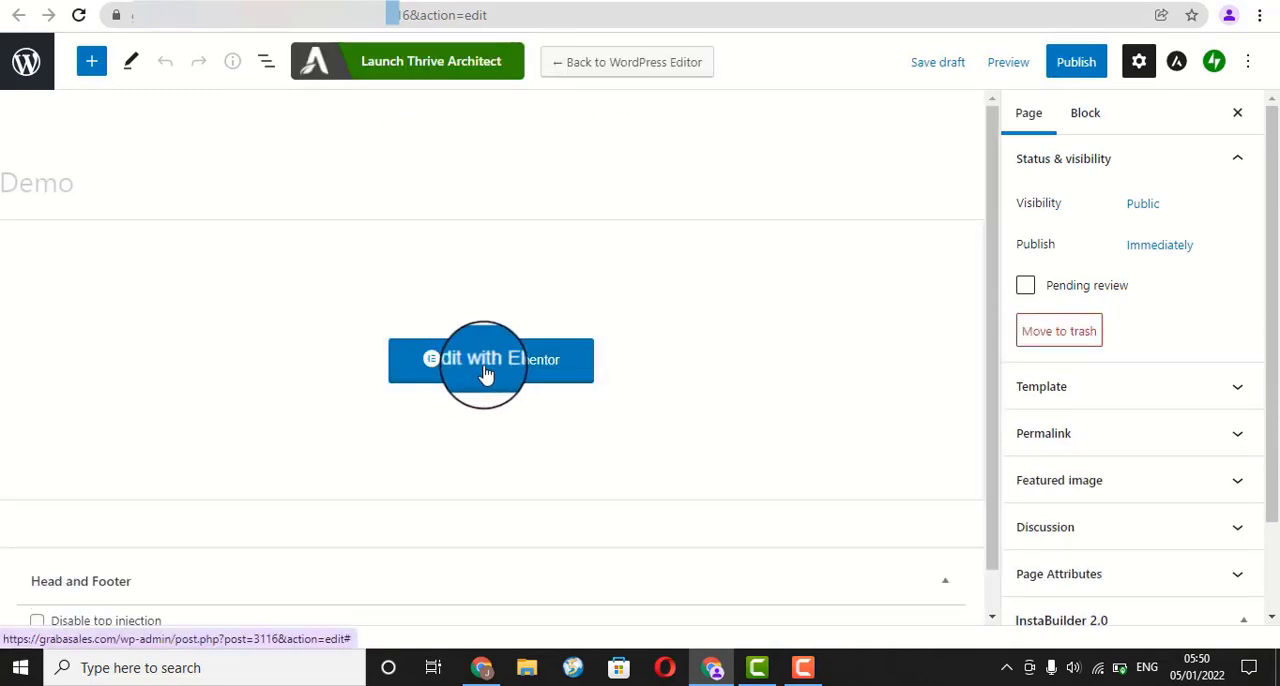
Step: Launch Edit with Elementor on the Demo page
{"action": "left_click", "coordinate": [491, 359]}
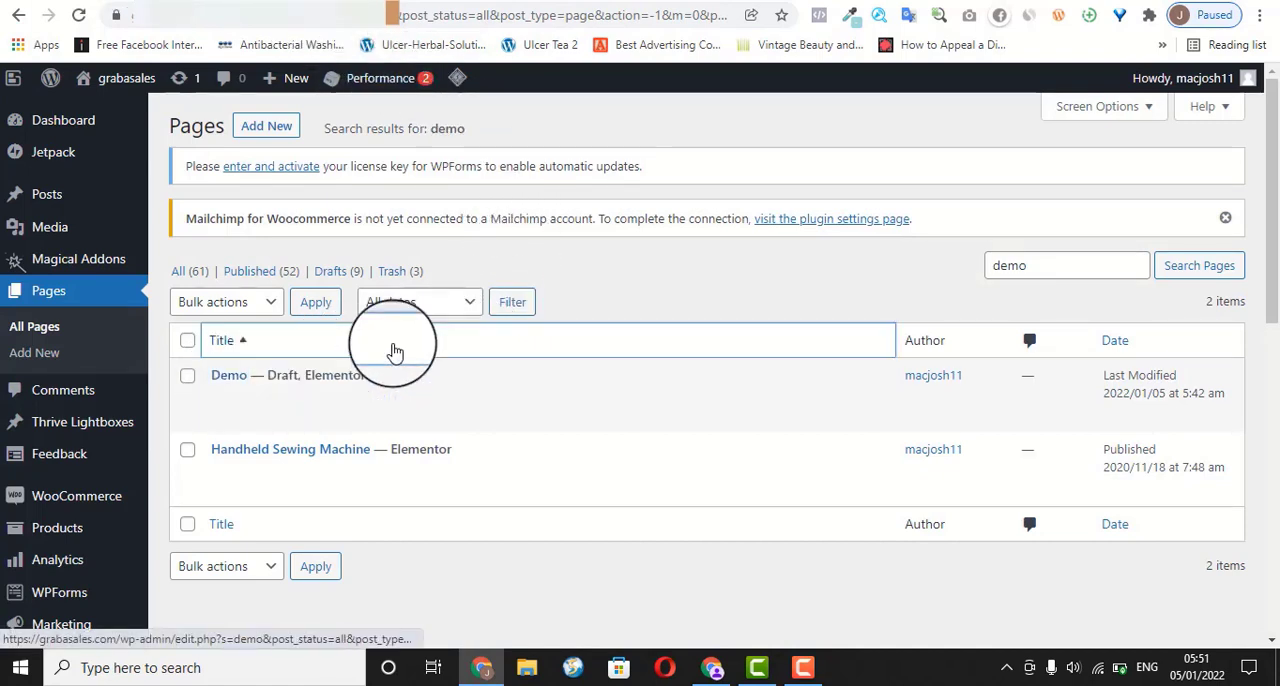
Step: Open the Demo page from the search results and launch Edit with Elementor
{"action": "left_click", "coordinate": [228, 374]}
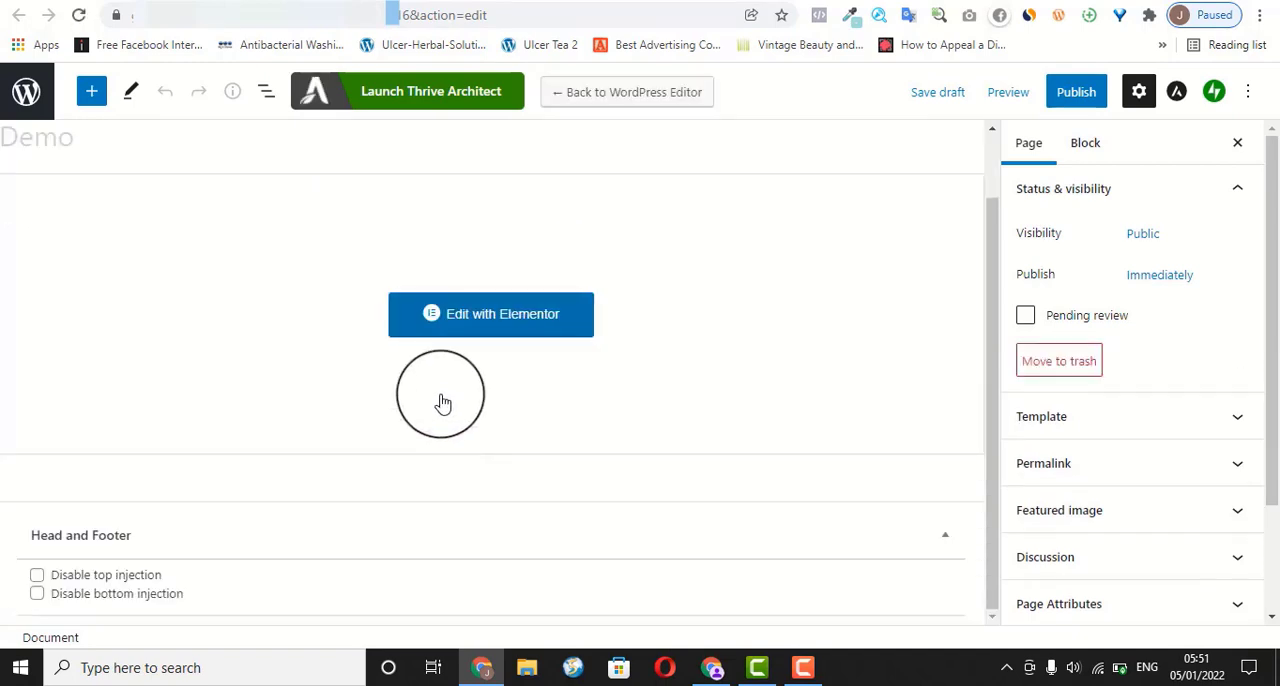
{"action": "left_click", "coordinate": [490, 313]}
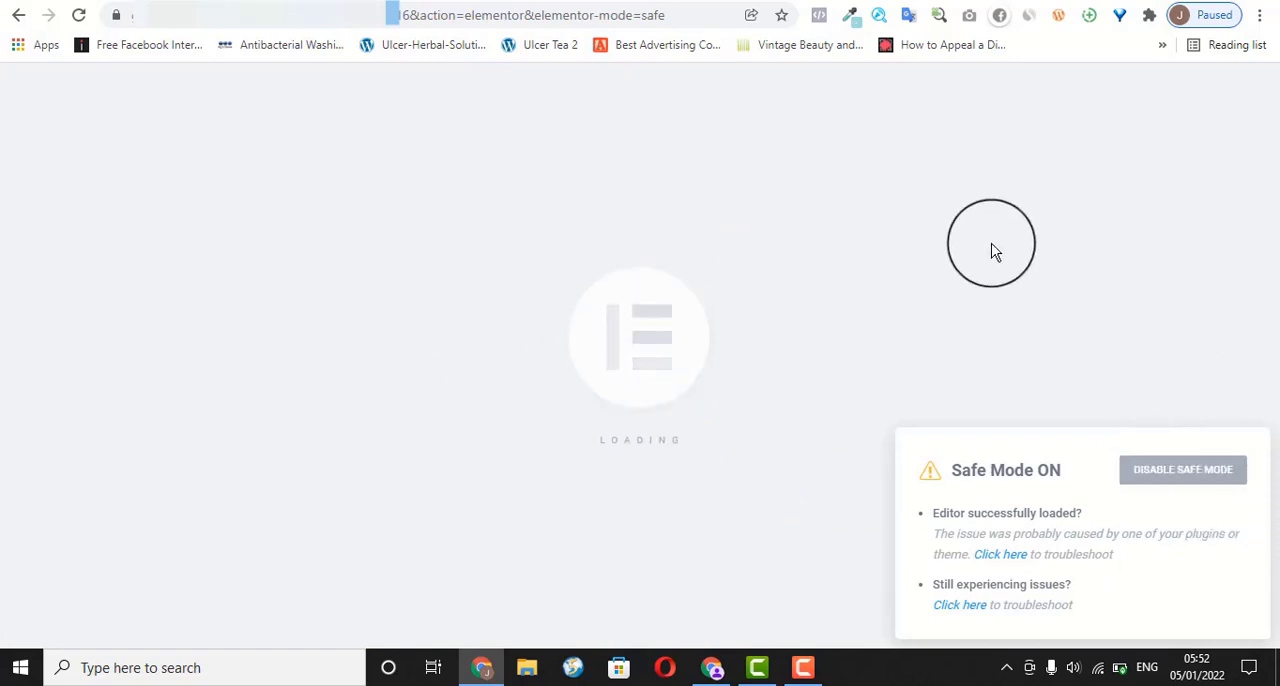
{"action": "mouse_move", "coordinate": [557, 128]}
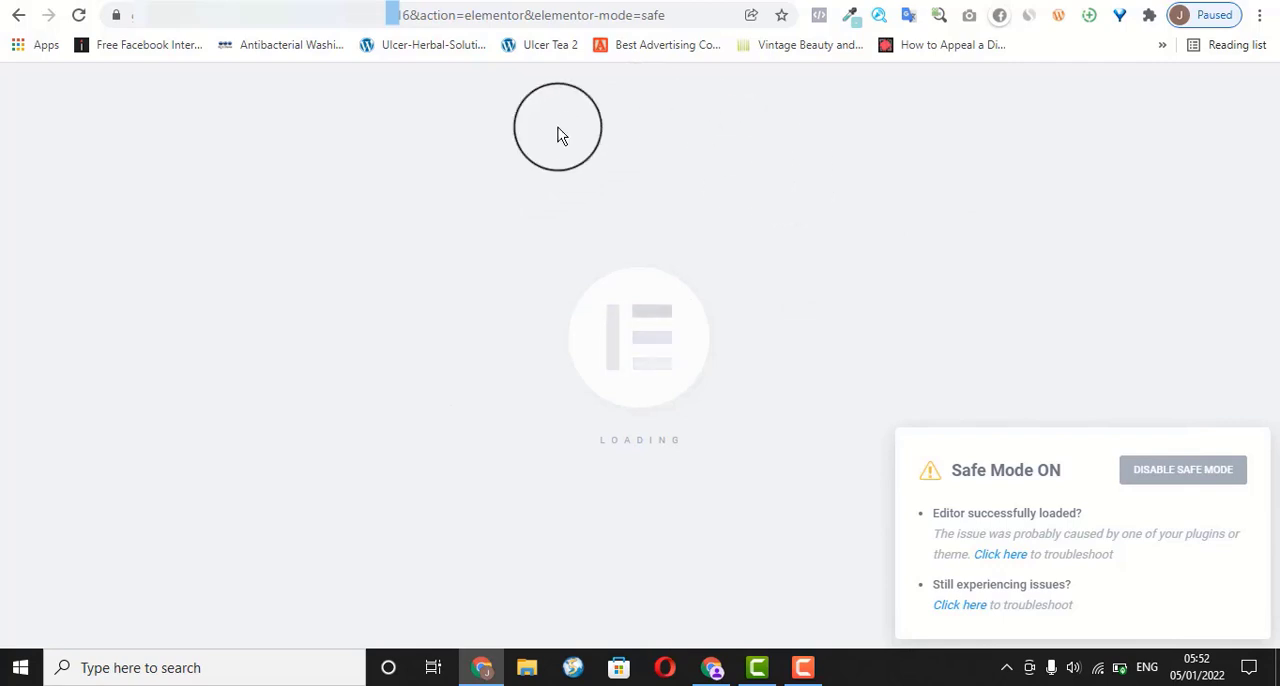
{"action": "mouse_move", "coordinate": [717, 113]}
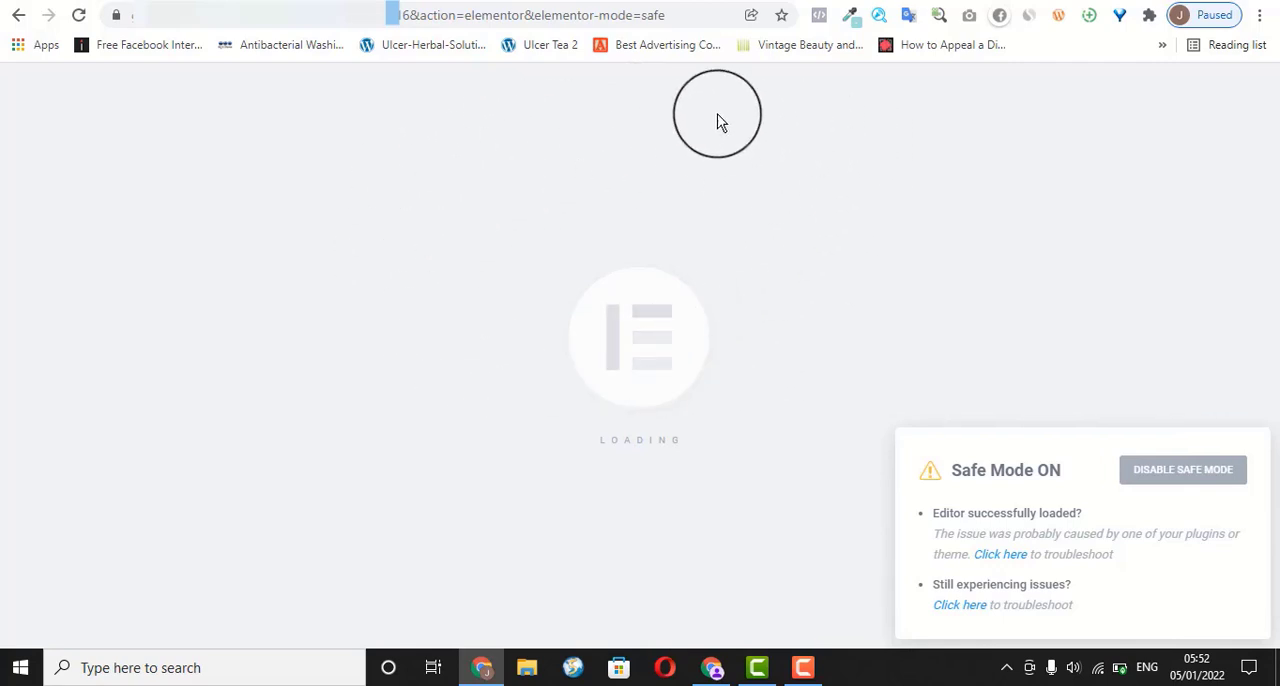
{"action": "mouse_move", "coordinate": [660, 222]}
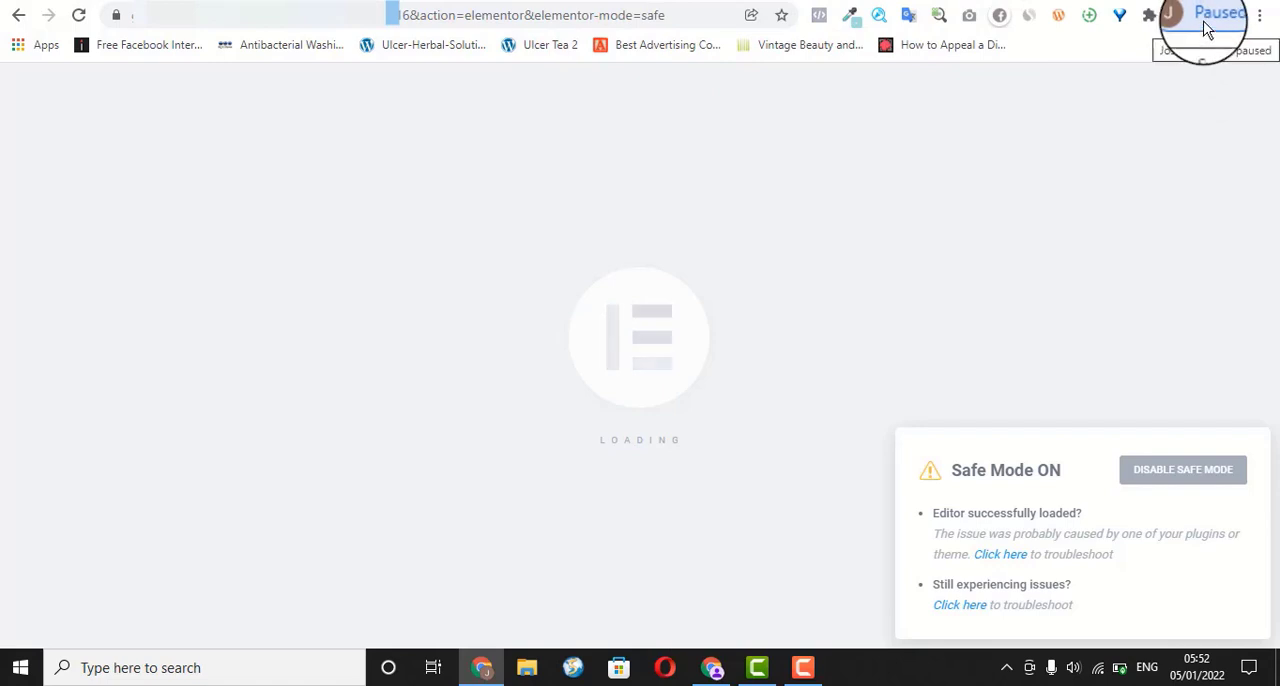
{"action": "left_click", "coordinate": [1169, 15]}
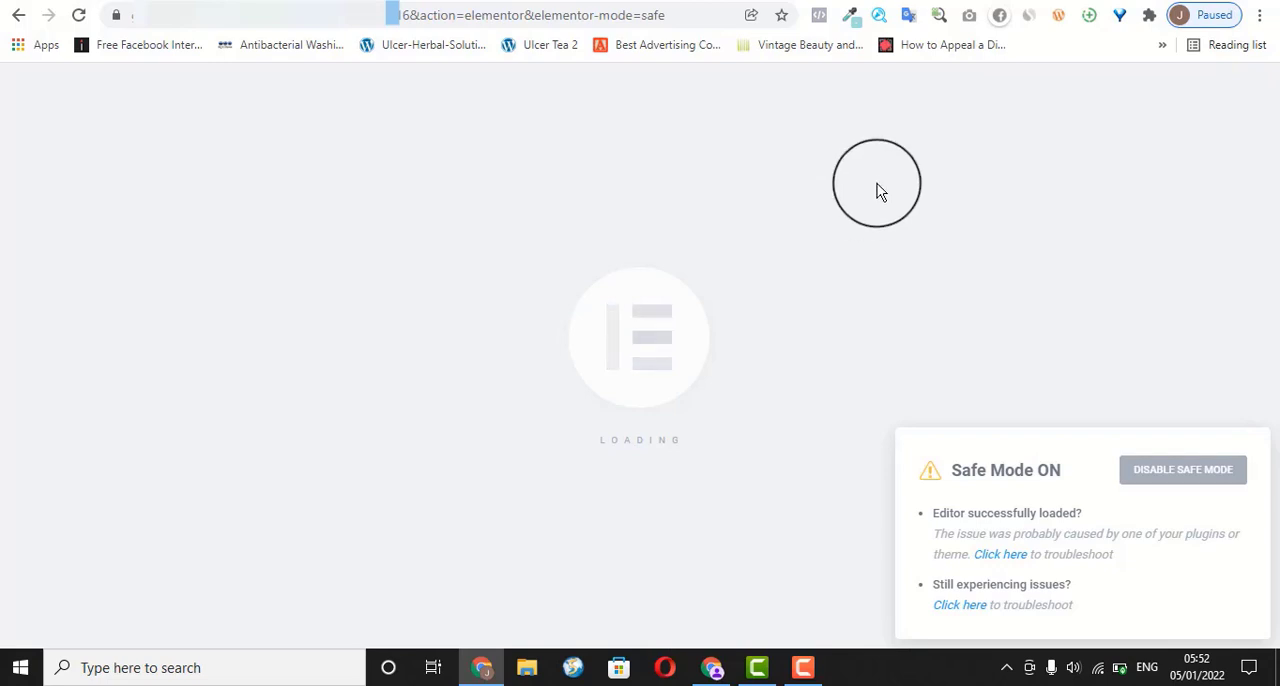
{"action": "mouse_move", "coordinate": [876, 104]}
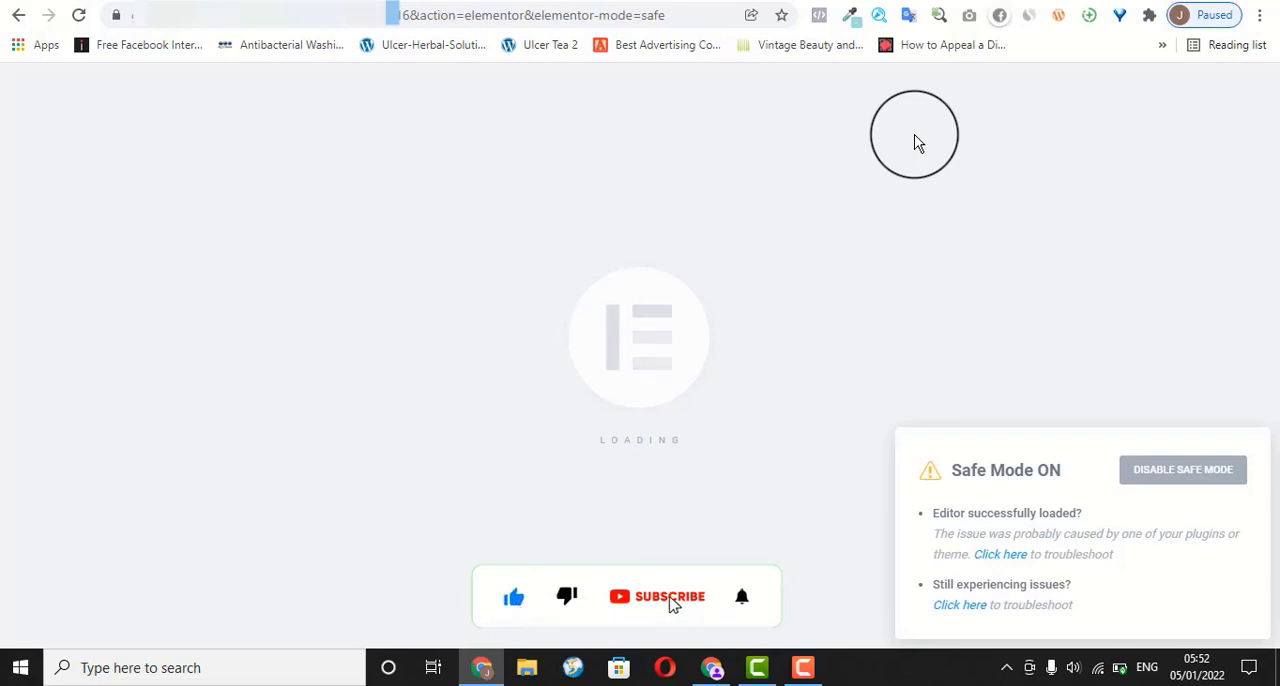
{"action": "left_click", "coordinate": [657, 596]}
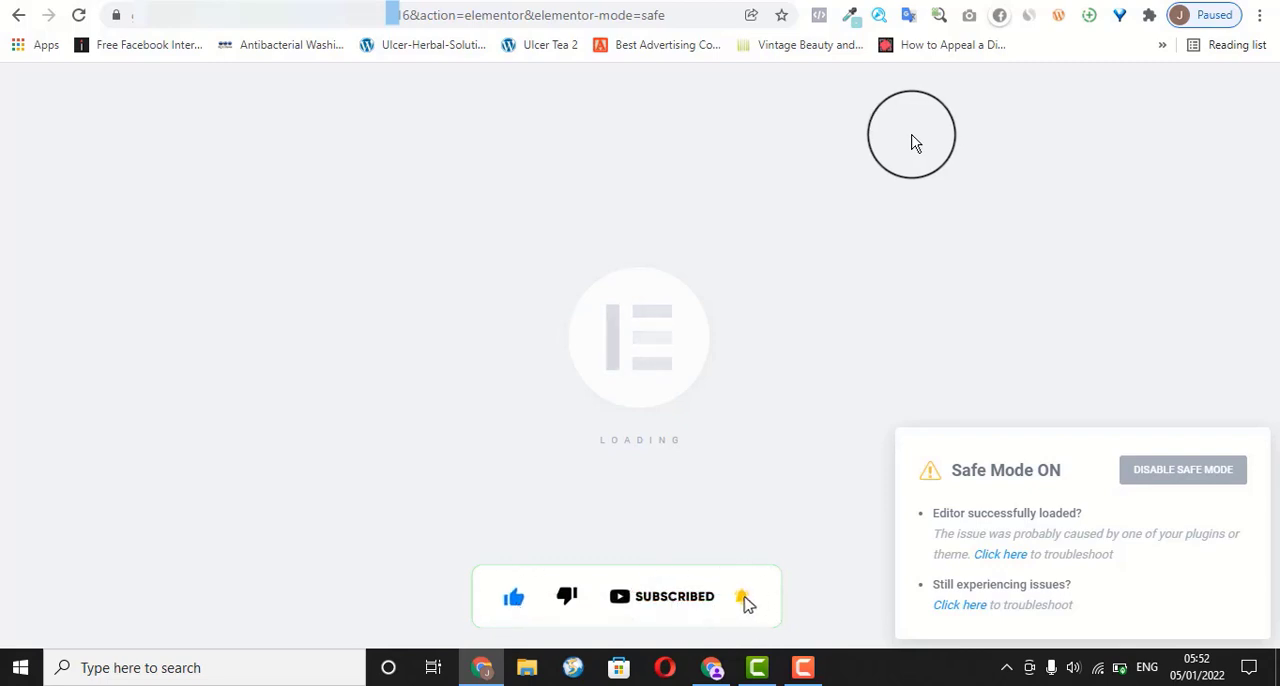